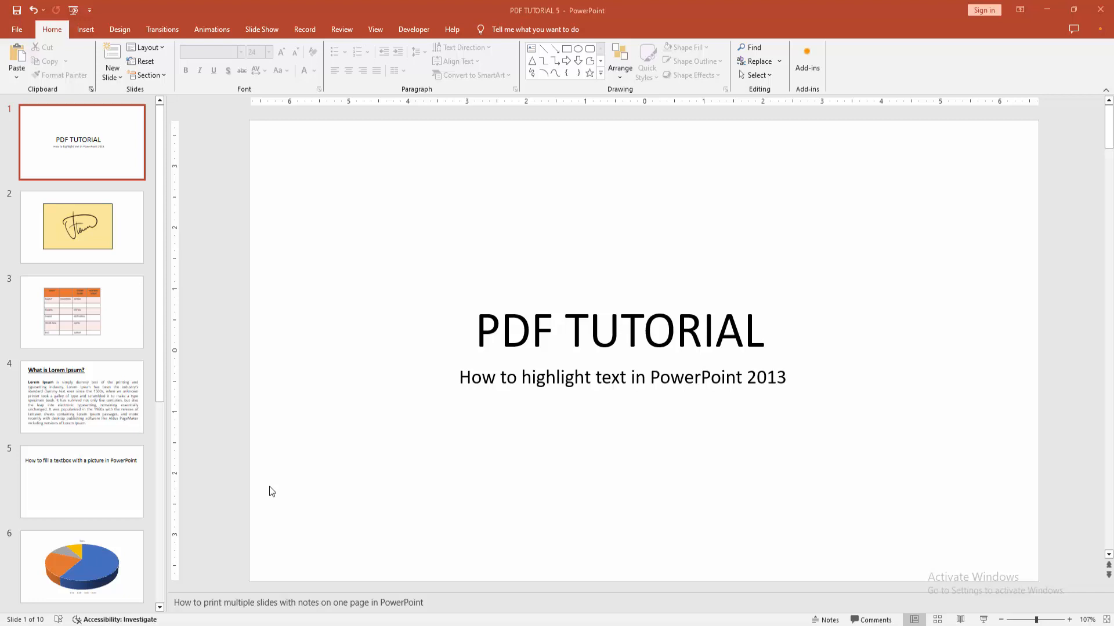
mouse_move(476, 340)
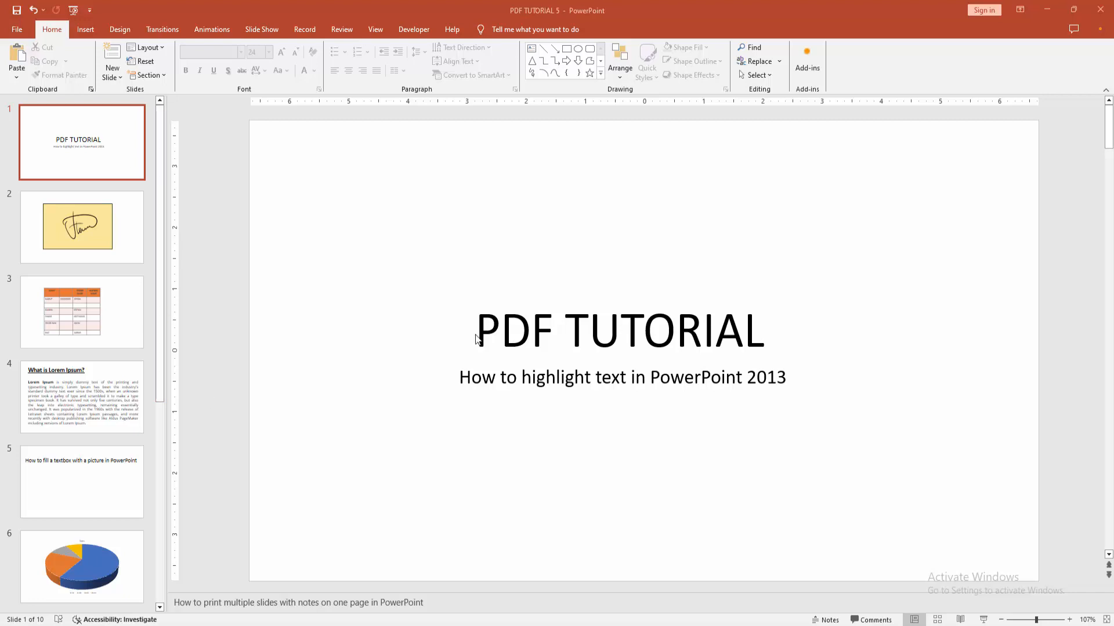
Insert a rectangle shape drawn over the word 'PDF' in the slide 1 title.
click(619, 330)
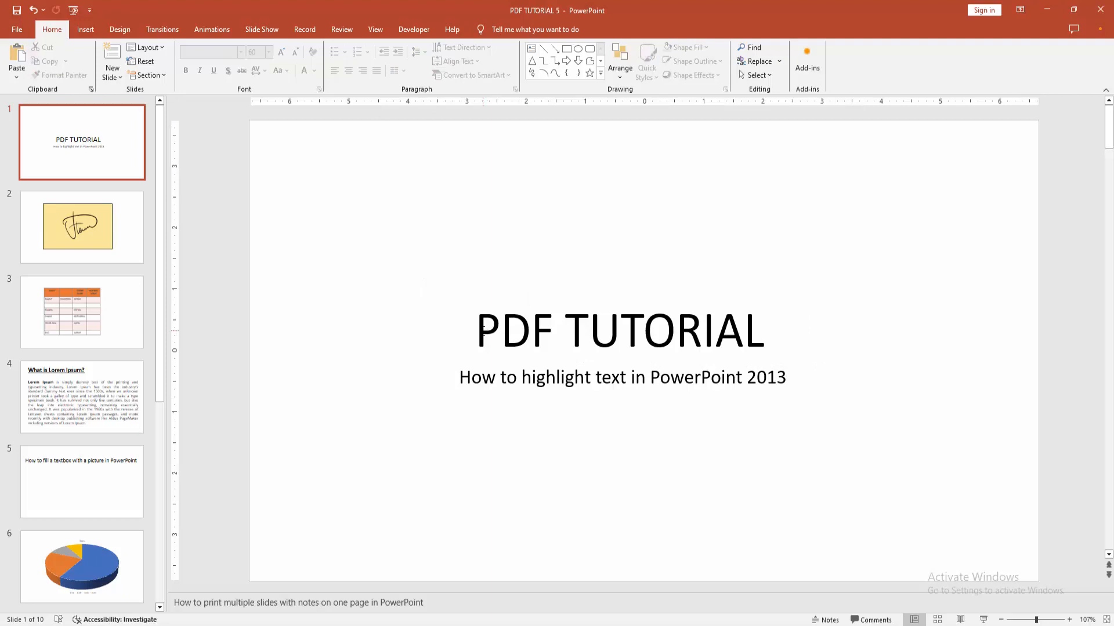
mouse_move(179, 84)
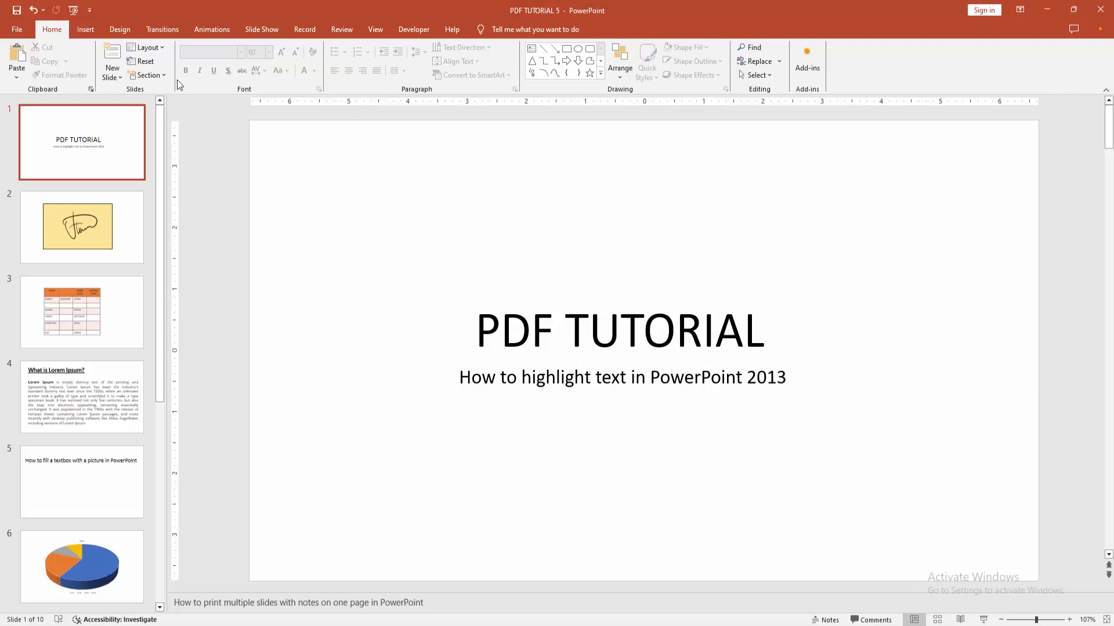
click(85, 29)
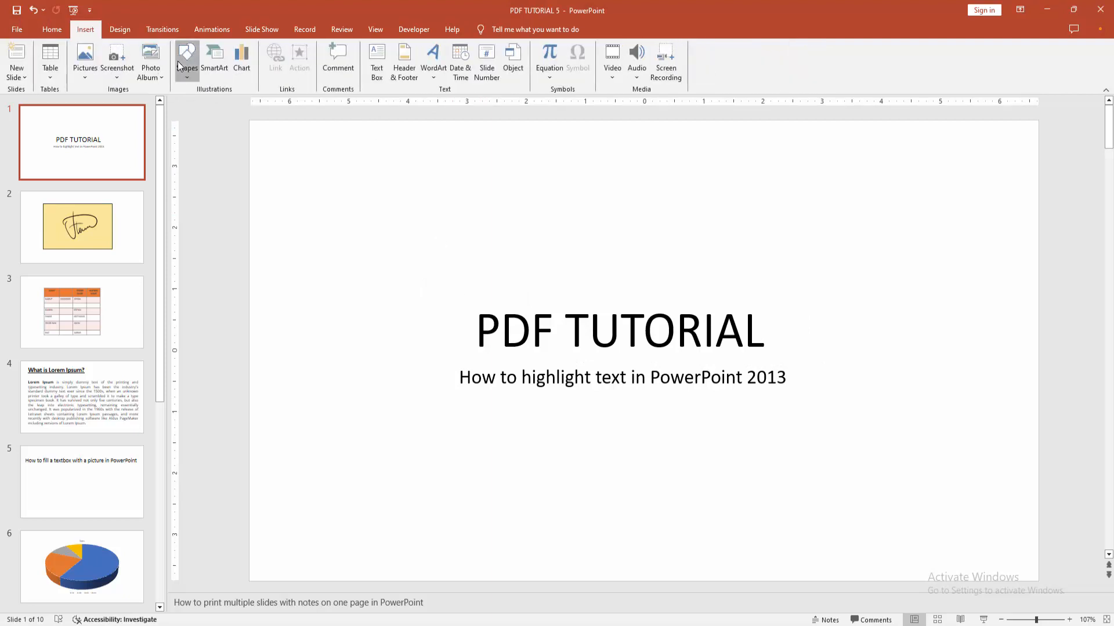
click(186, 60)
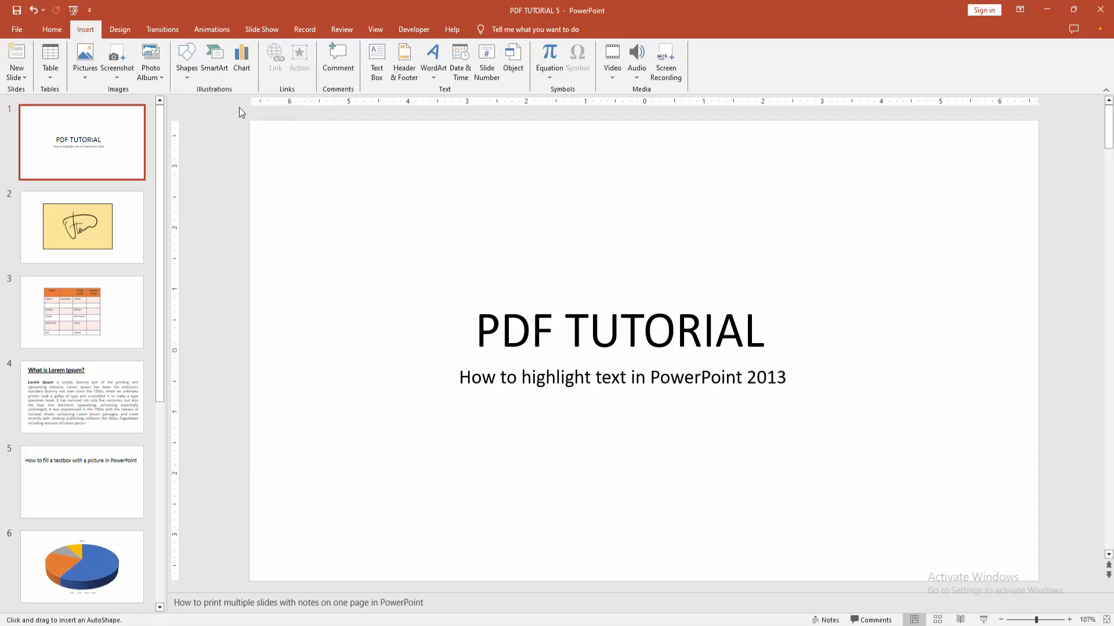
drag(476, 331, 550, 330)
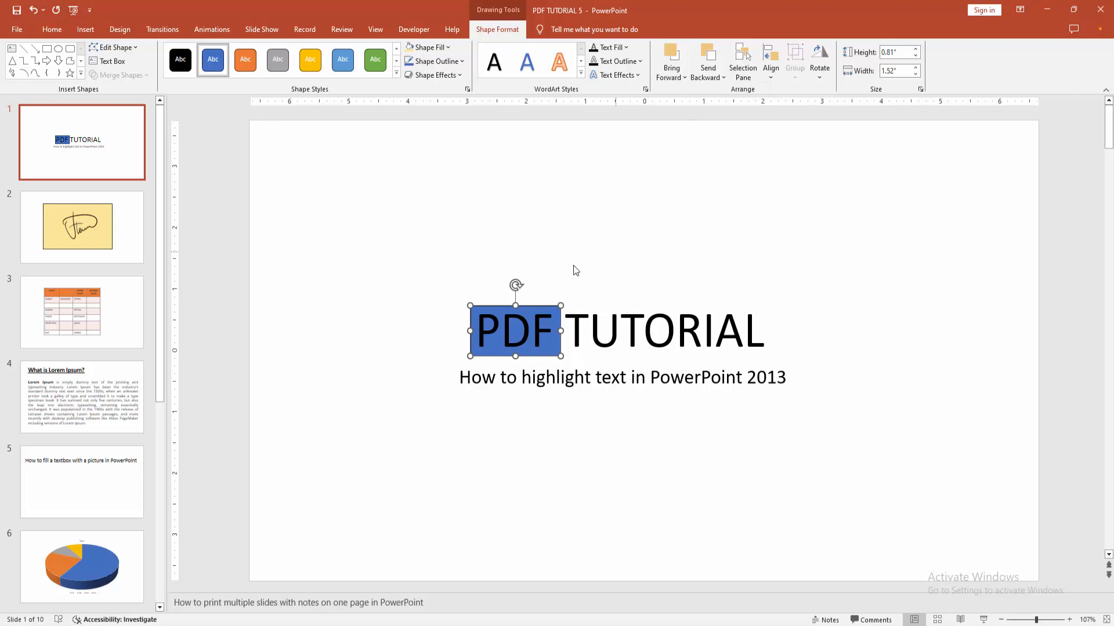
mouse_move(474, 97)
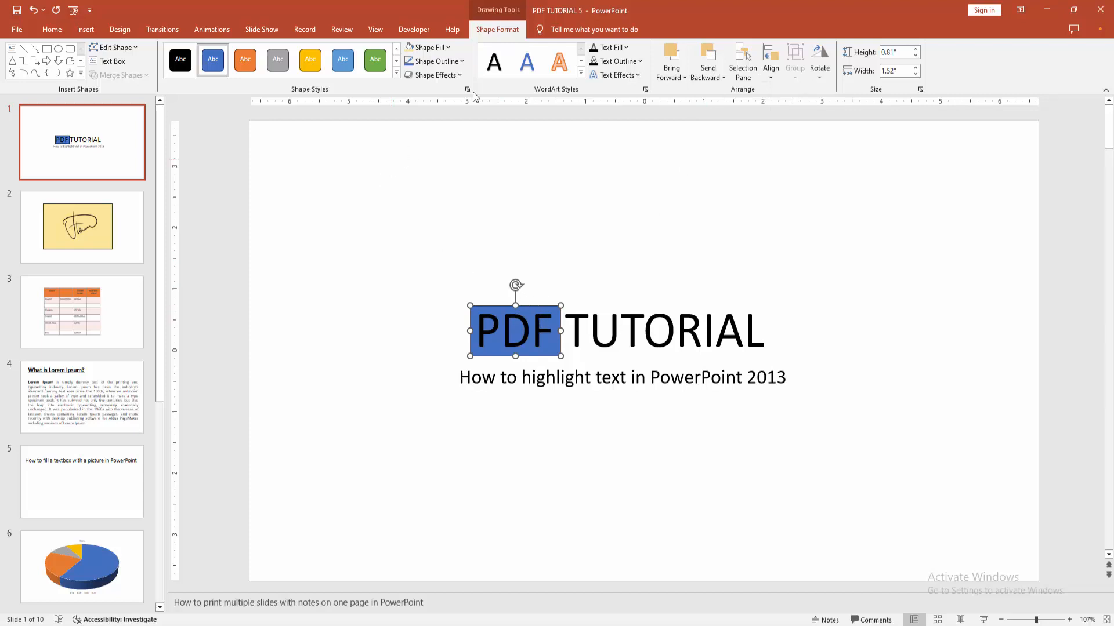
Set the rectangle's Shape Fill to Yellow from Standard Colors and deselect it.
click(428, 46)
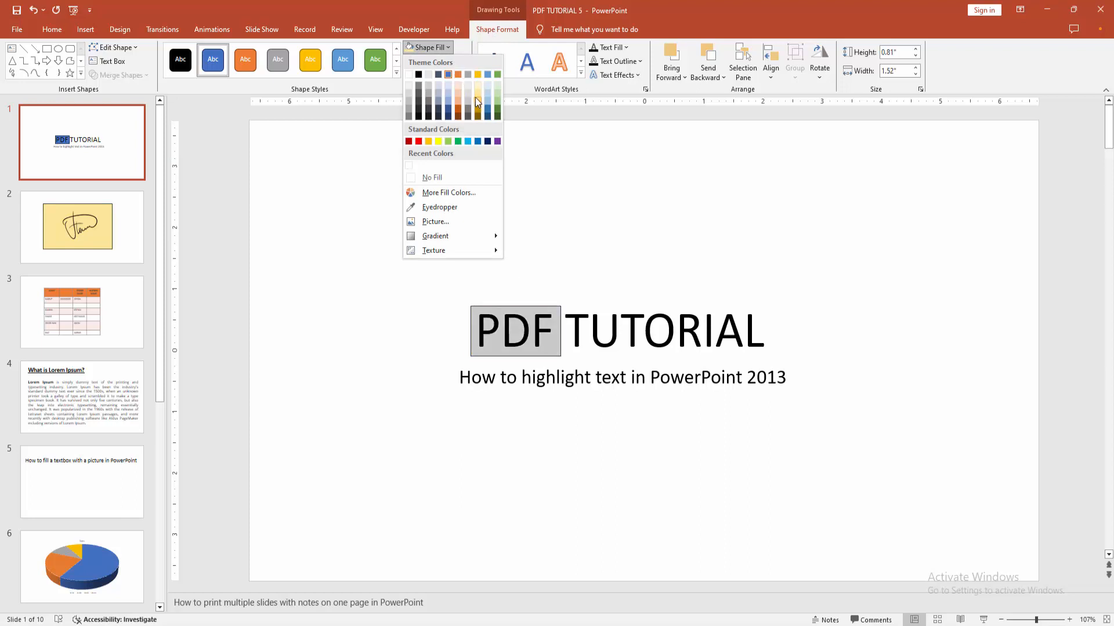
click(477, 74)
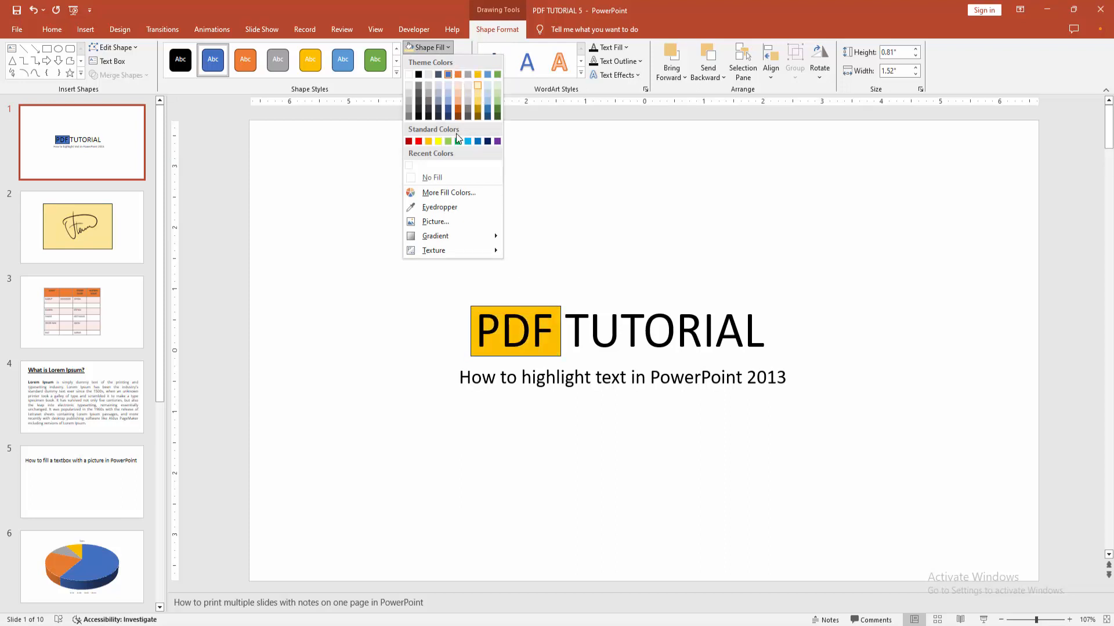
click(428, 141)
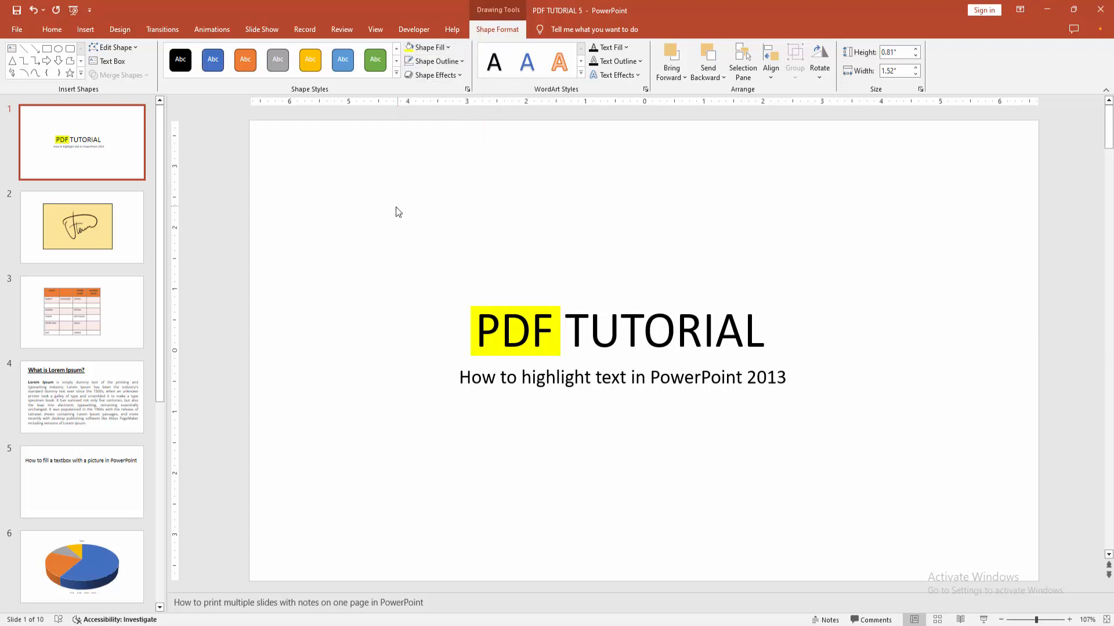
click(51, 29)
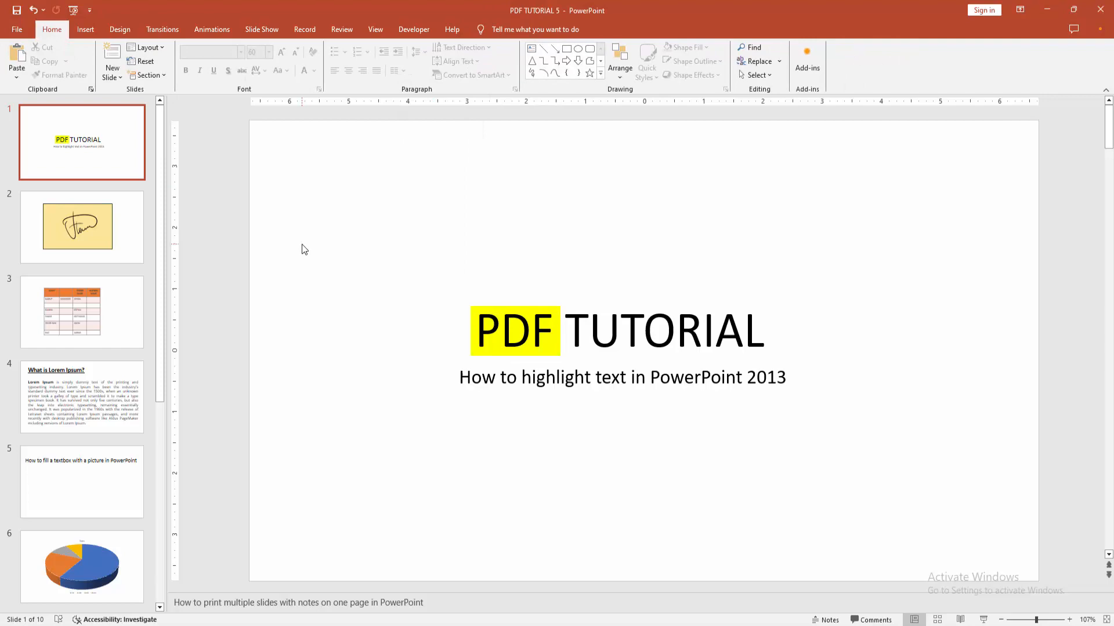
mouse_move(363, 284)
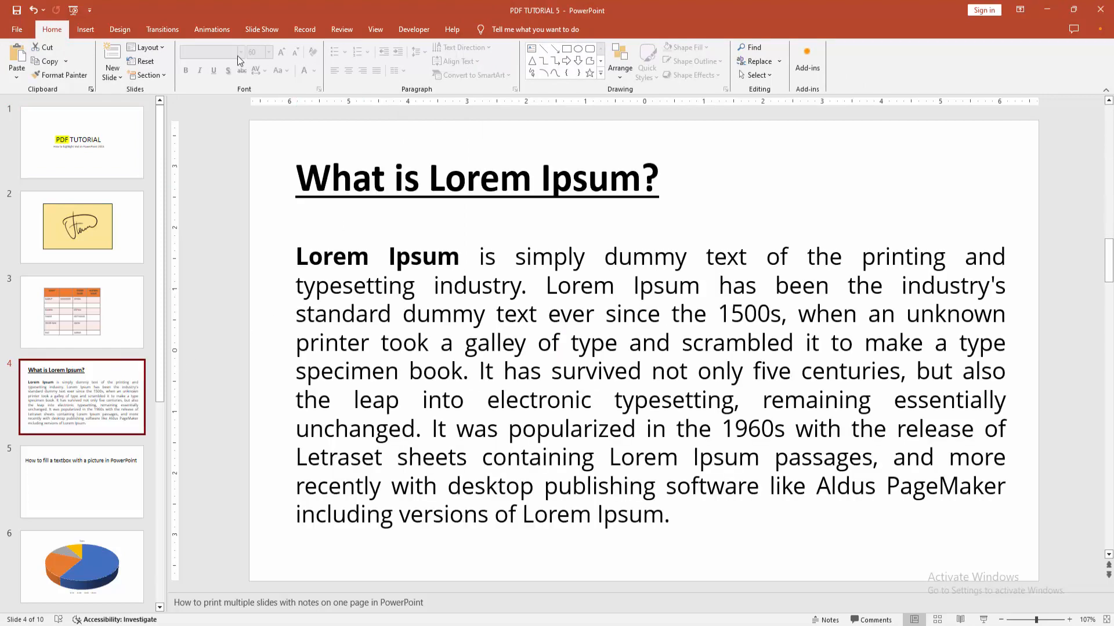
Insert a rectangle over the slide 4 heading containing the text 'What is Lorem Ipsum?'.
click(85, 29)
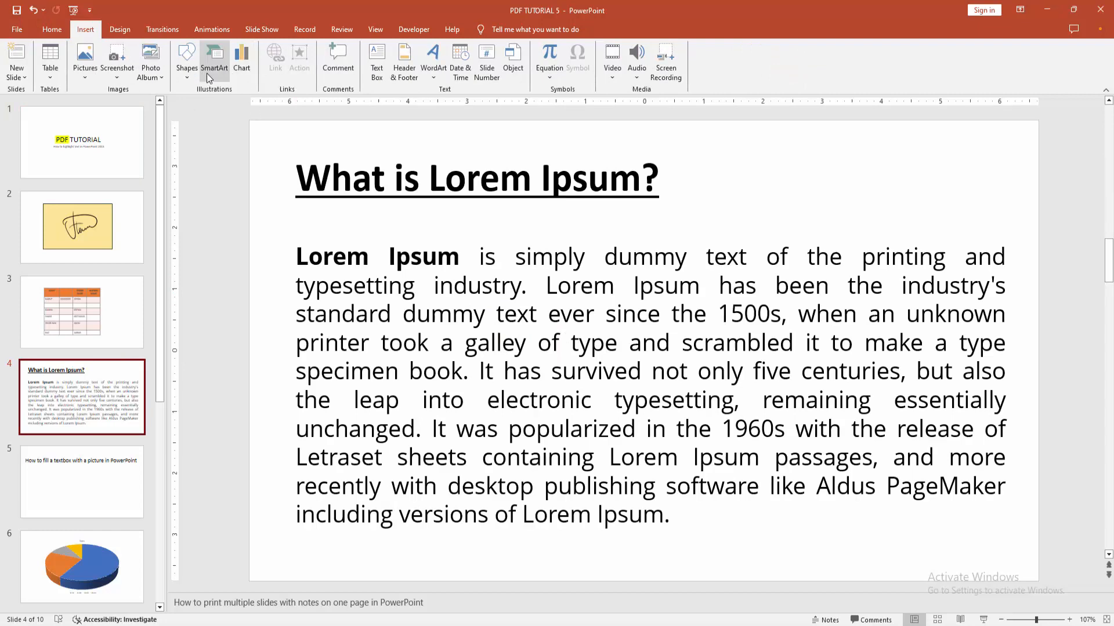
click(185, 60)
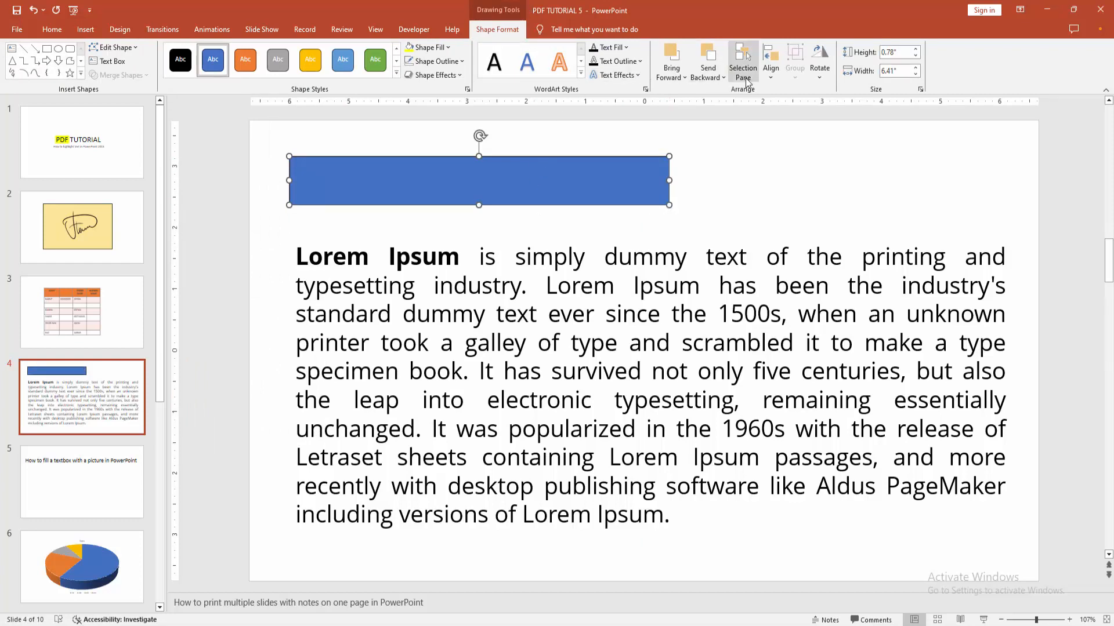
text(What is Lorem Ipsum?)
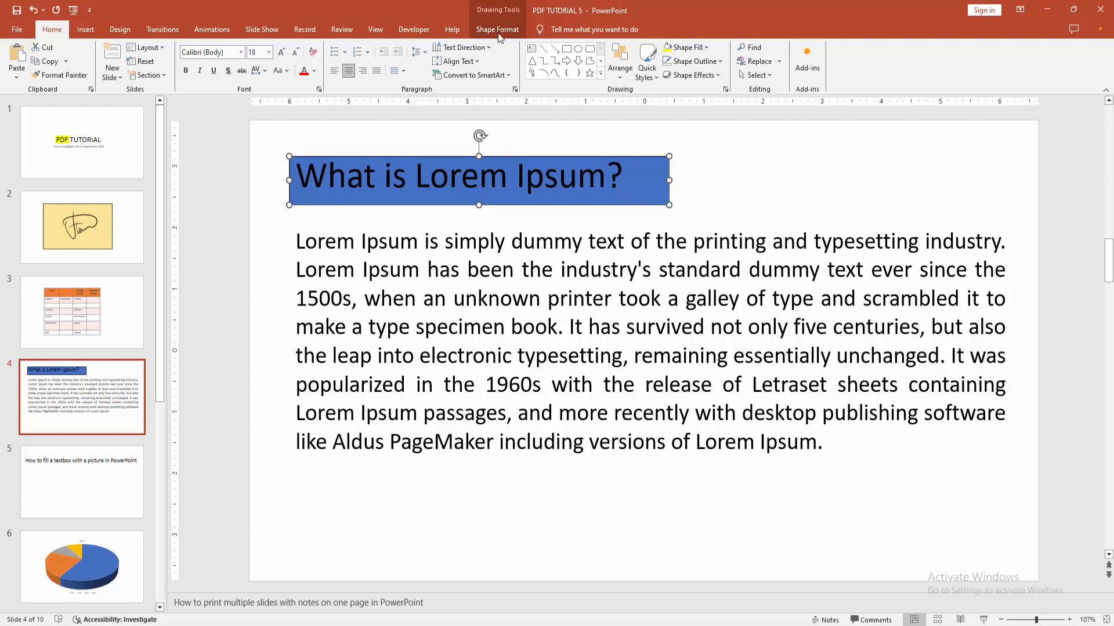
Fill the heading rectangle yellow, then return to slide 1.
click(426, 46)
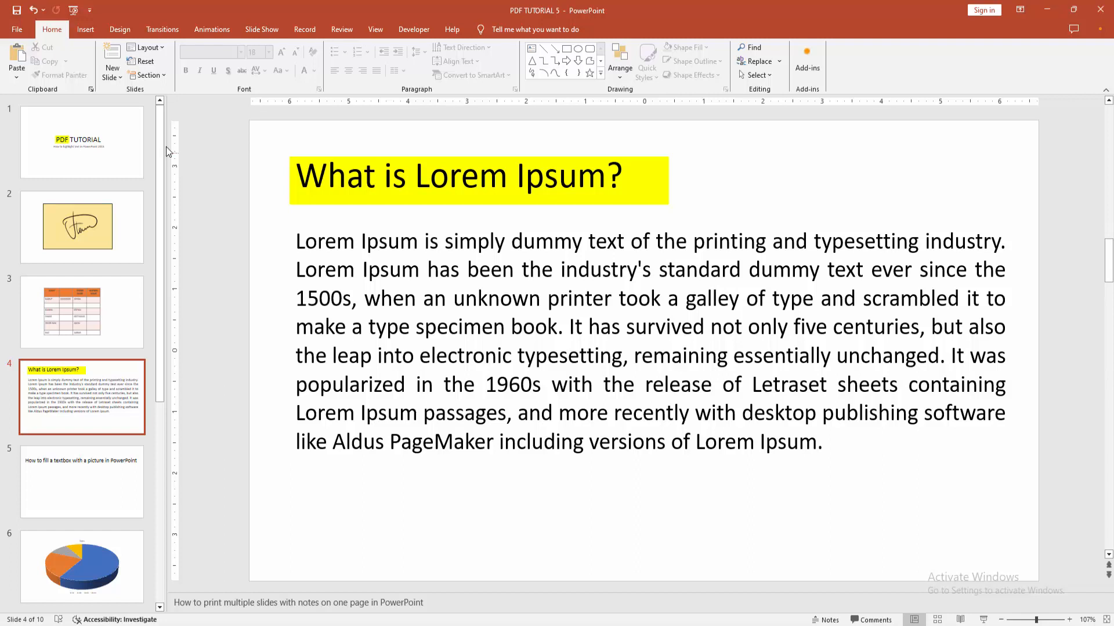
click(82, 141)
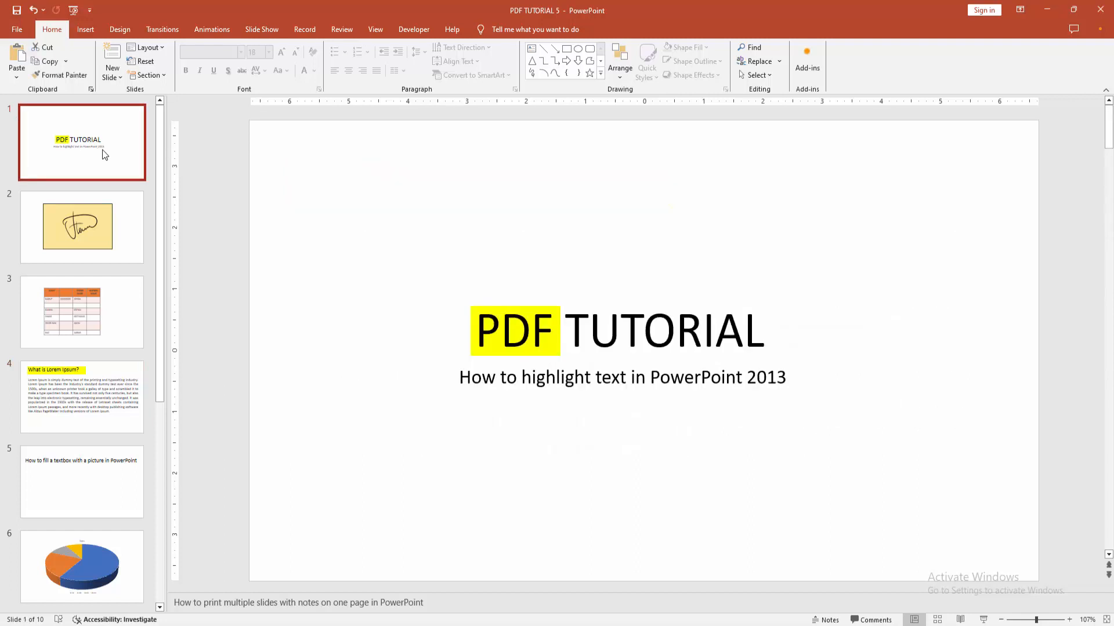